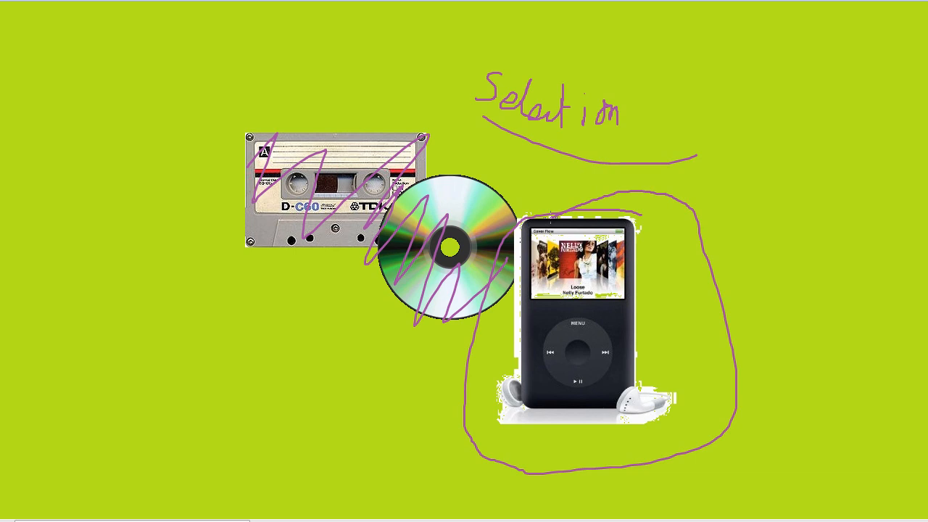
# Draw a purple freehand ink line from below the cassette to the loop around the iPod
pyautogui.moveTo(266, 270); pyautogui.dragTo(480, 411)
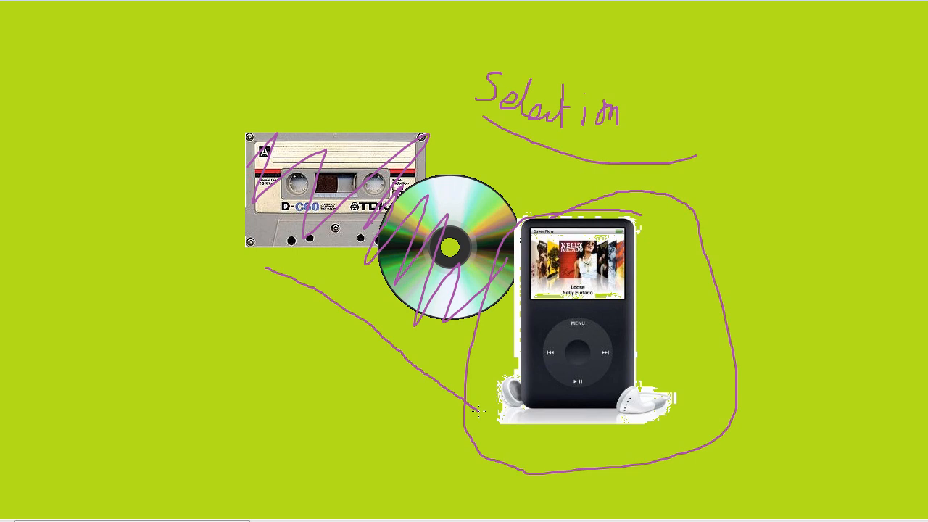
pyautogui.moveTo(477, 411)
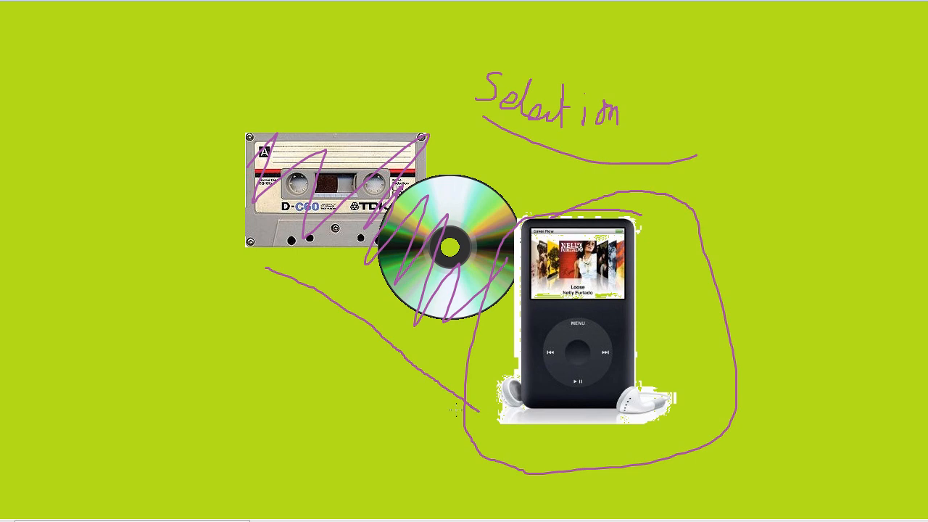